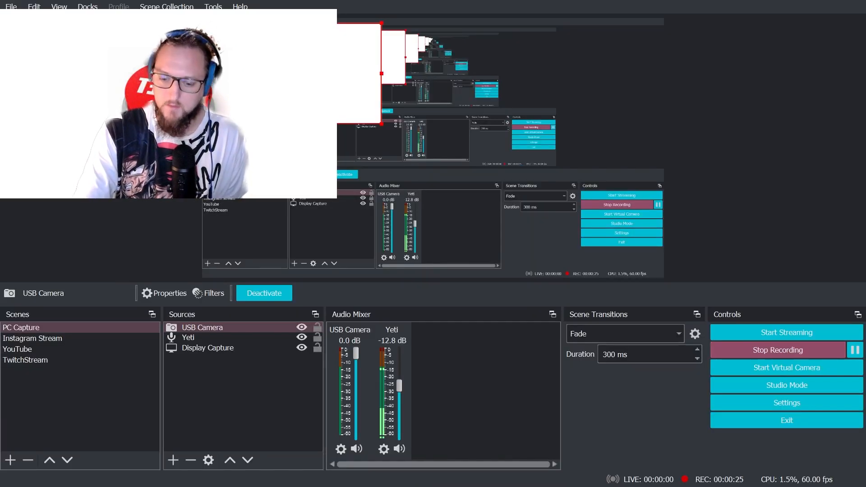
- Bring the Nacon Revolution controller software's home screen to the front over OBS
click(15, 474)
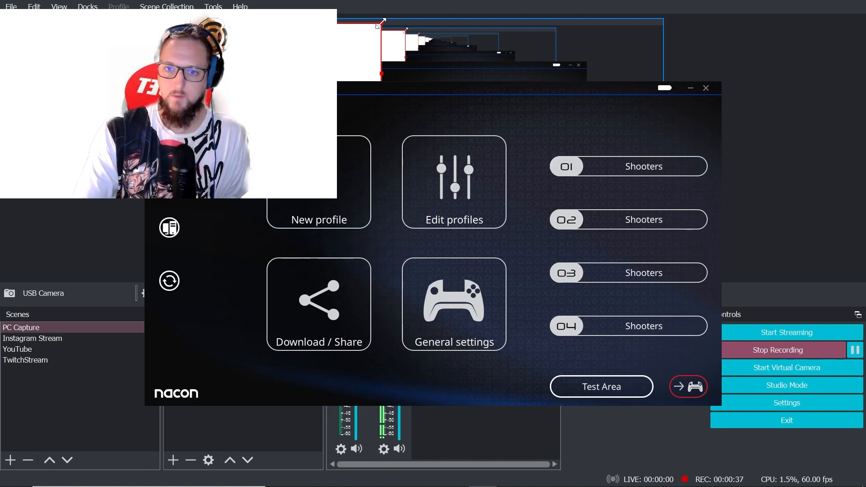
- Reposition the webcam source, then bring the Nacon app back into view
click(705, 88)
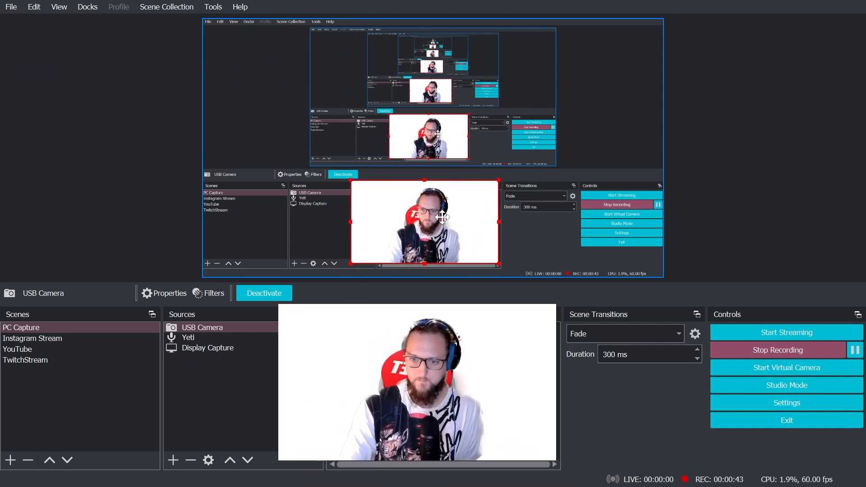
click(208, 348)
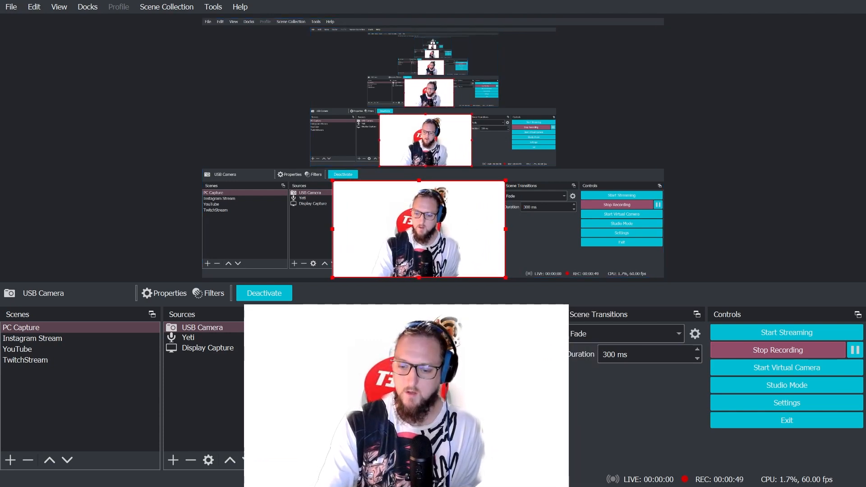
click(15, 474)
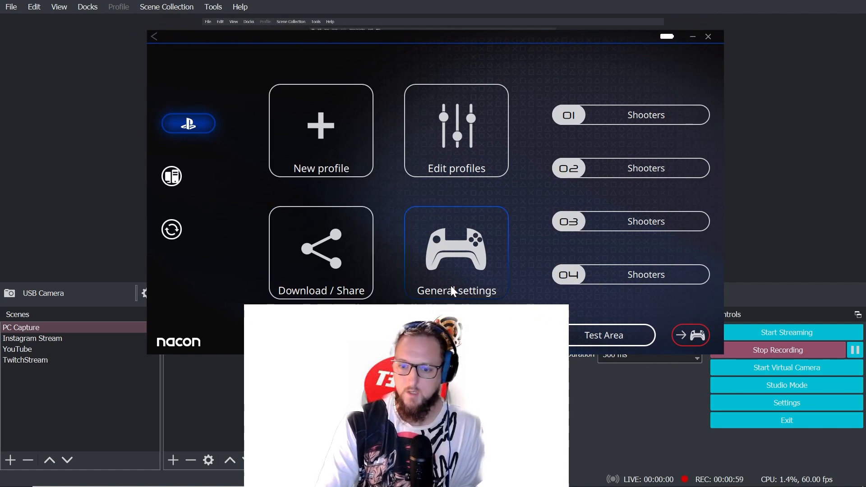
- View the General Settings for vibration and lighting, then enter the controller Test Area
click(456, 252)
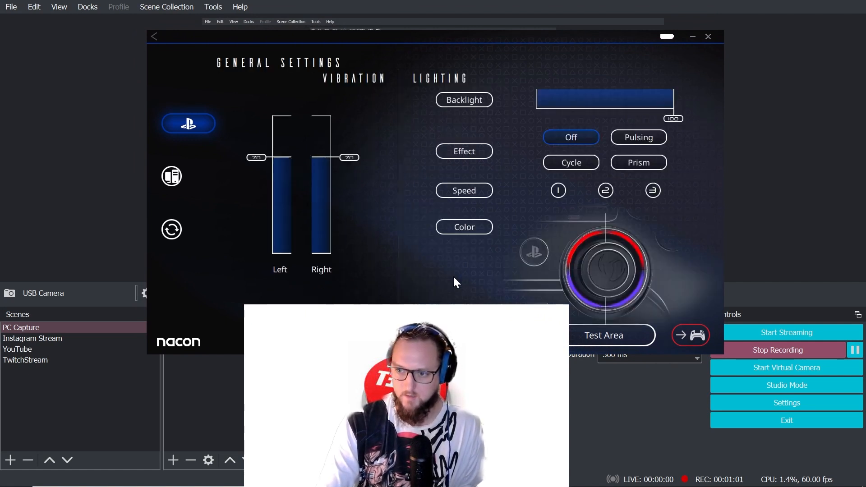
mouse_move(448, 279)
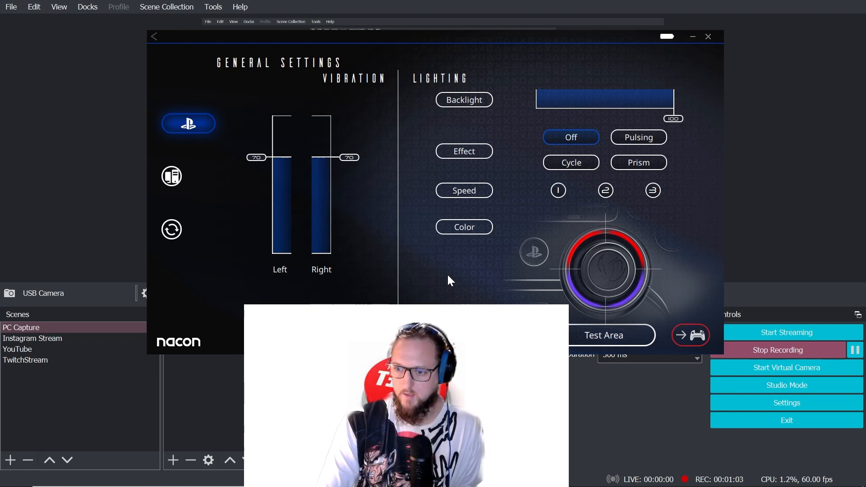
mouse_move(576, 336)
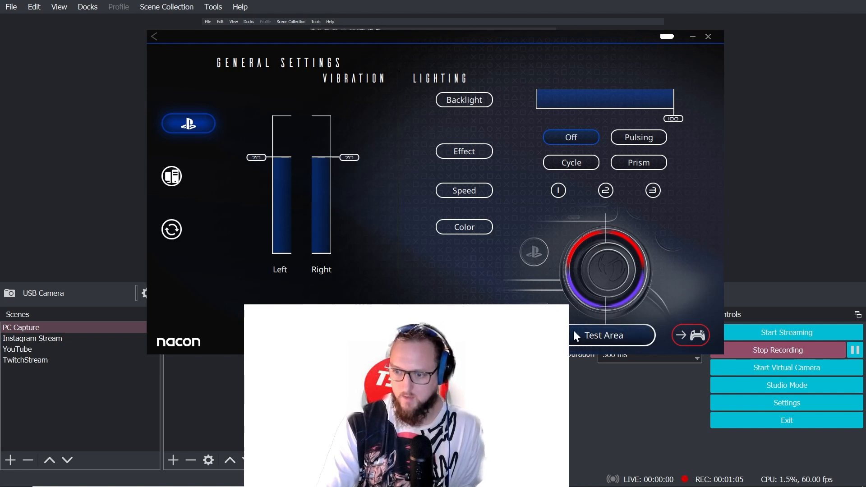
click(603, 335)
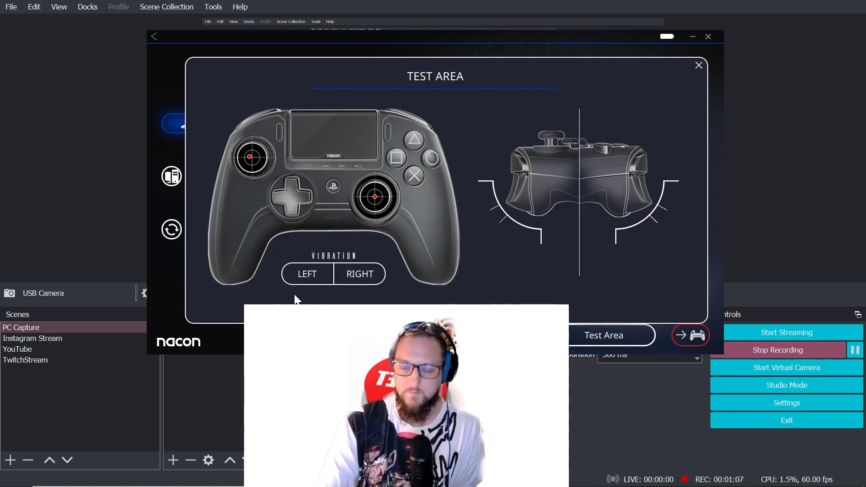